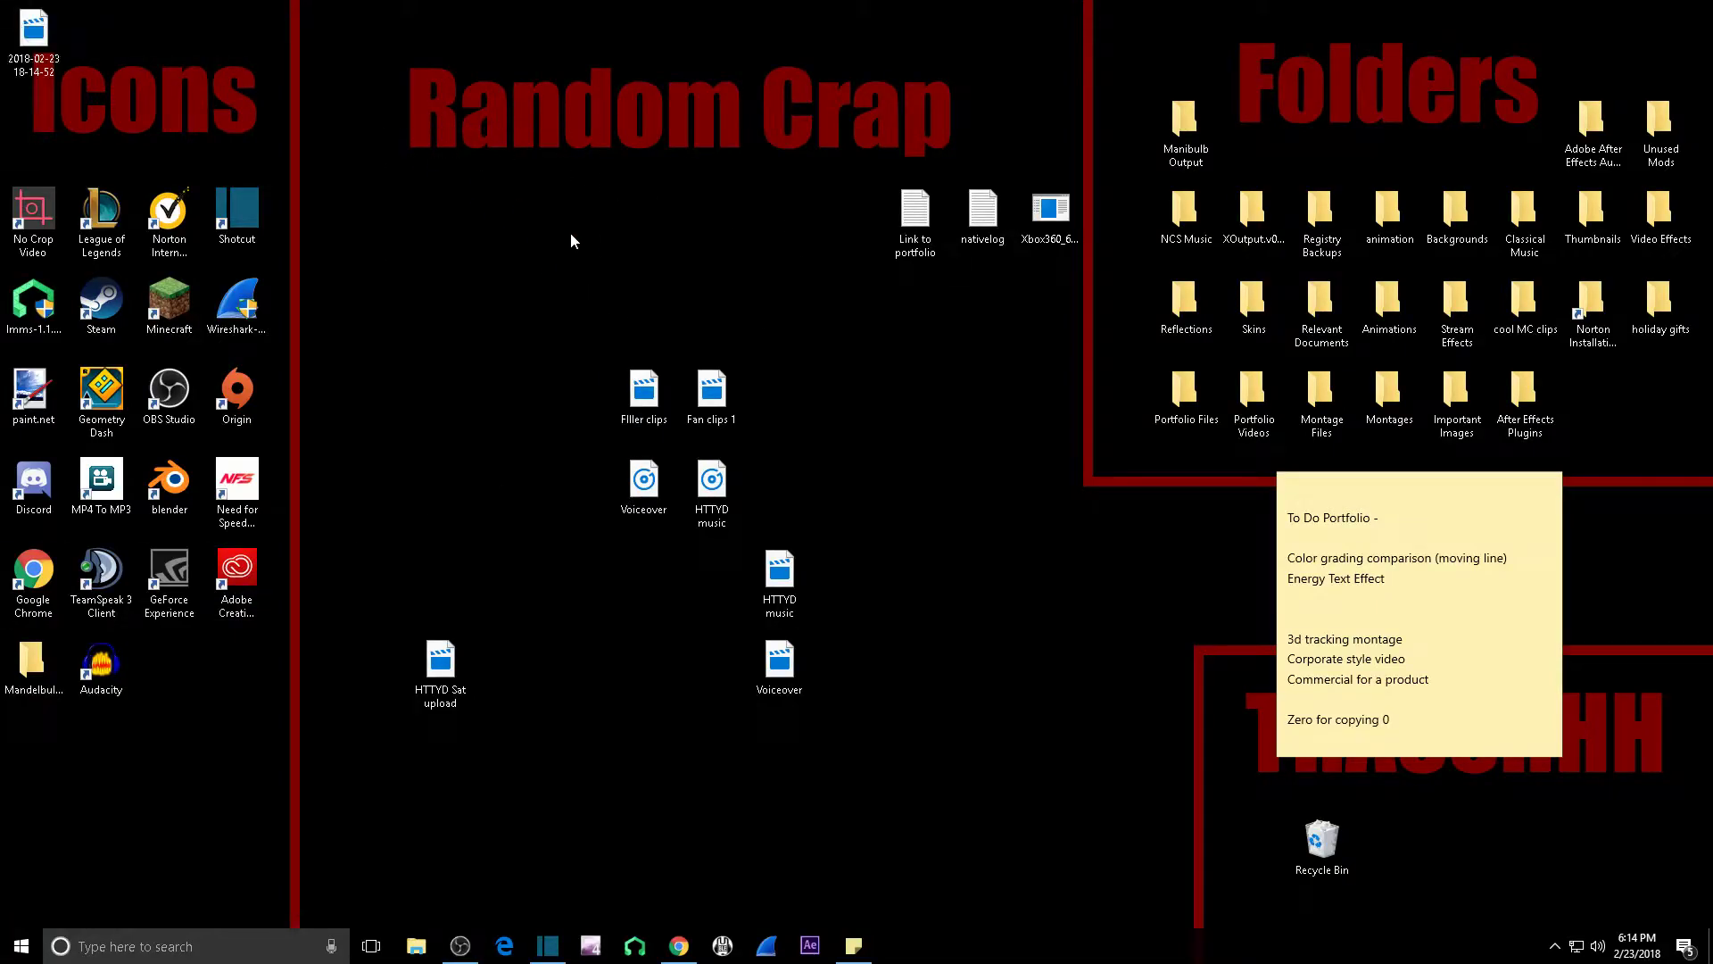
mouse_move(474, 100)
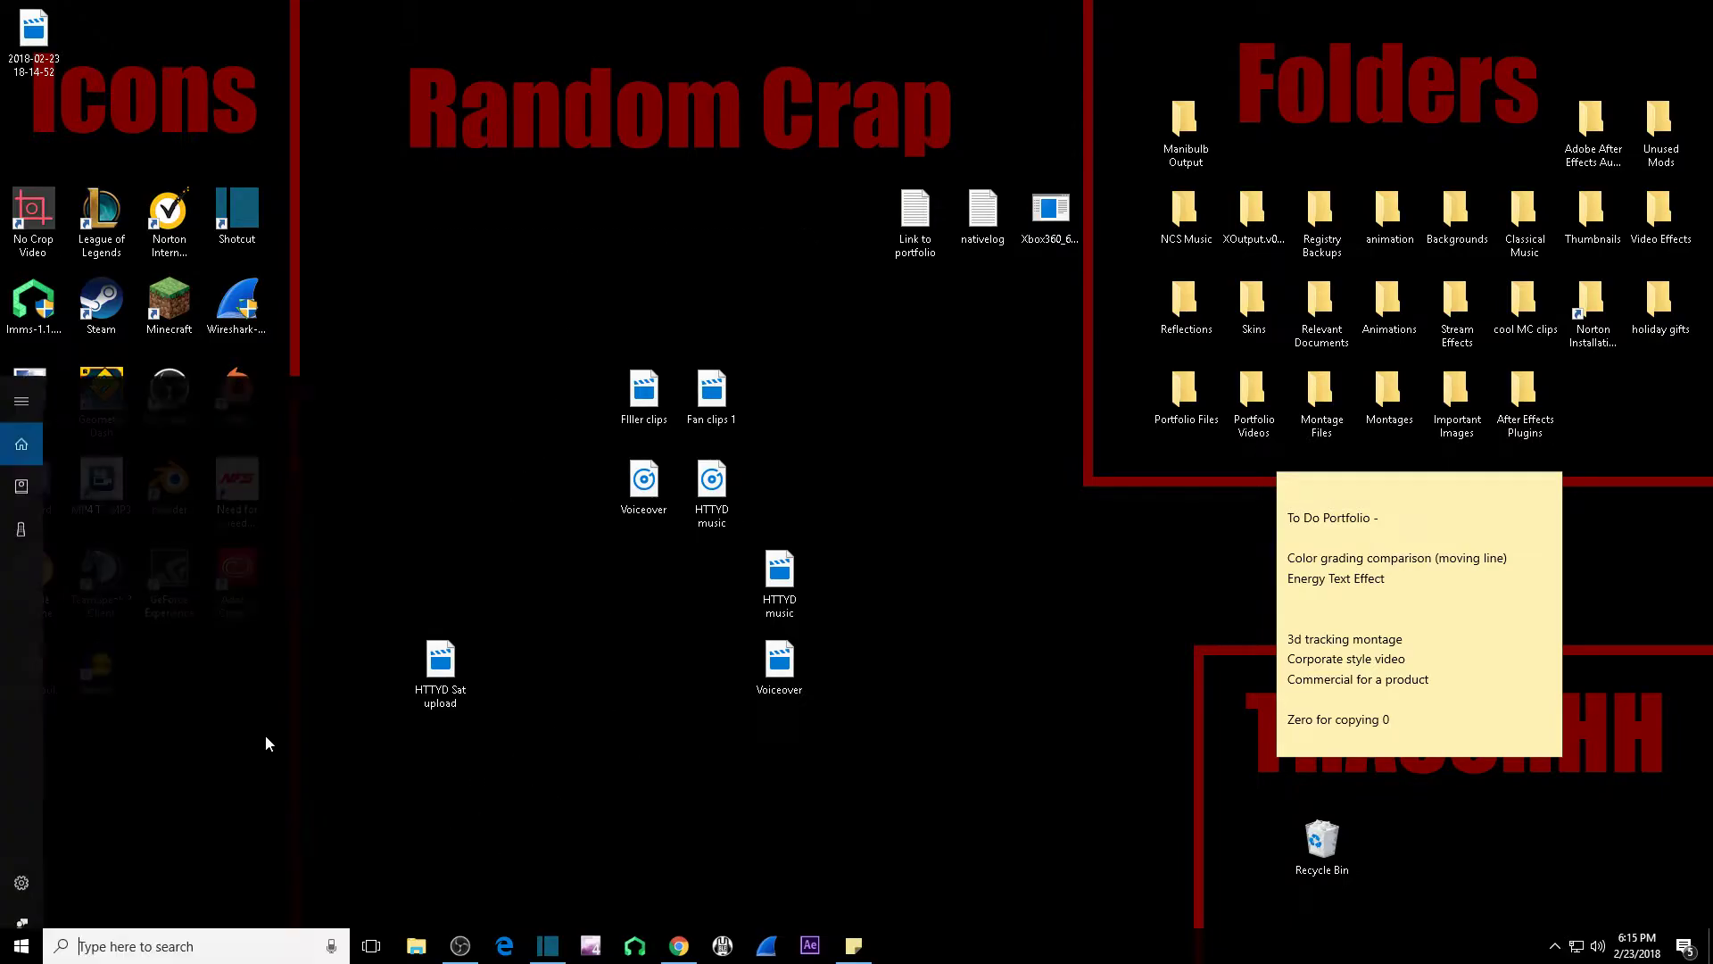
Step: Launch Command Prompt from Start search by searching for cmd
type("system")
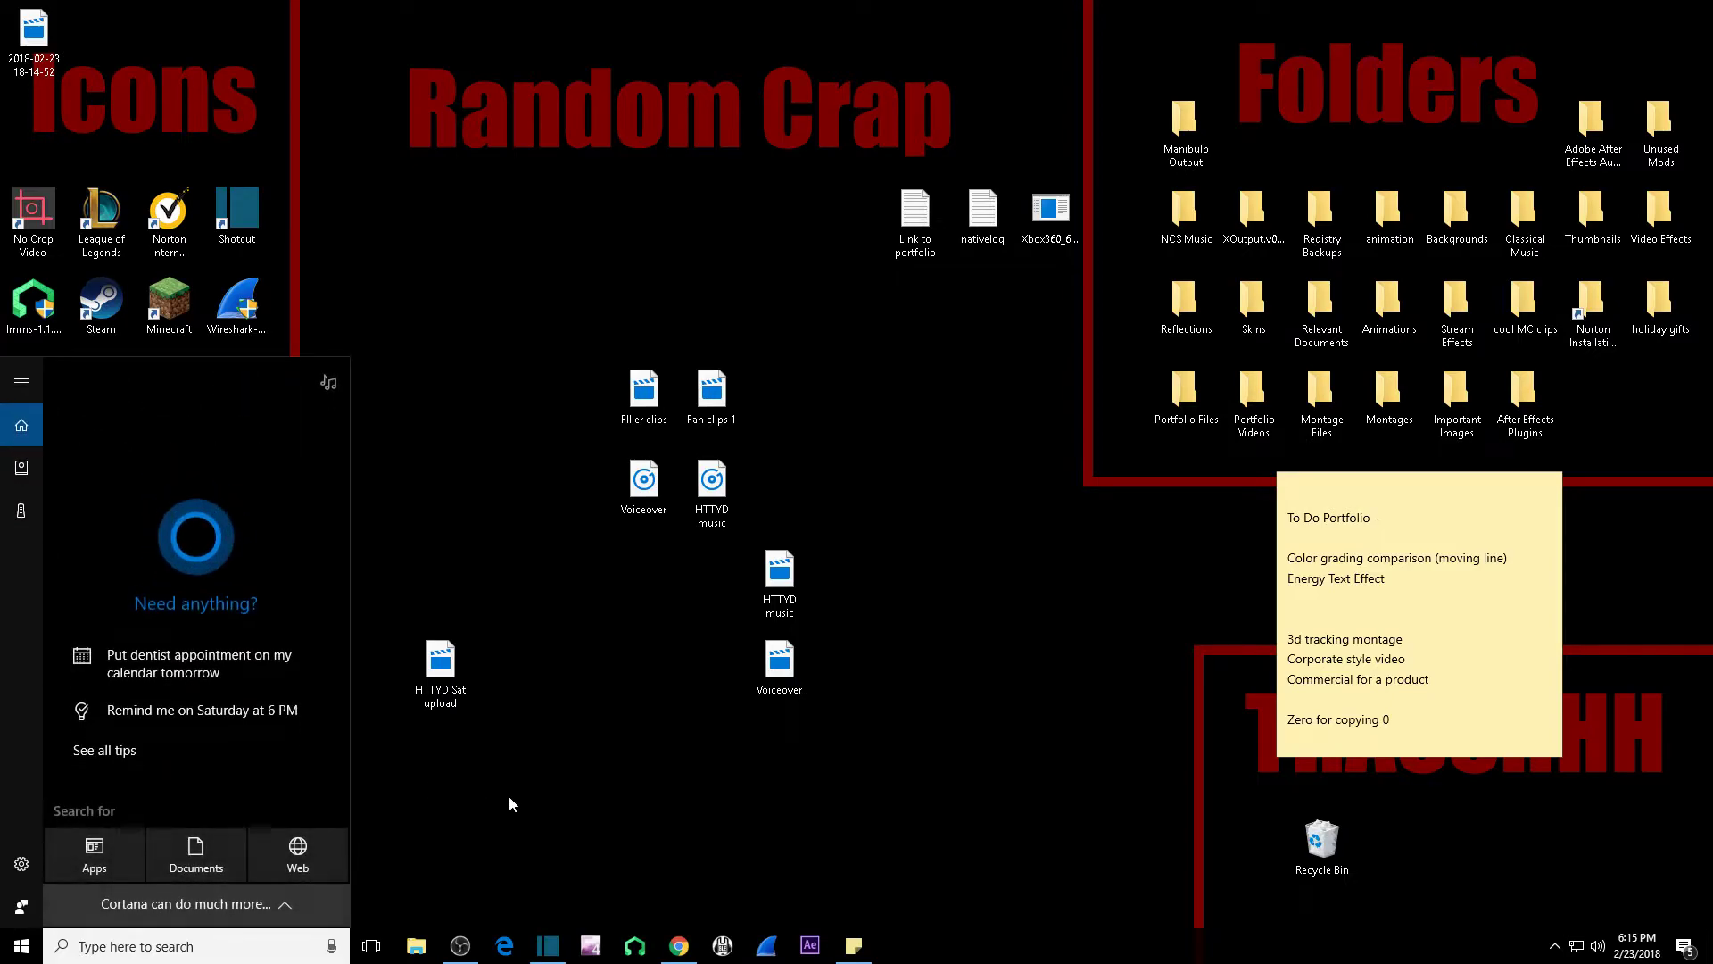
type("cmd")
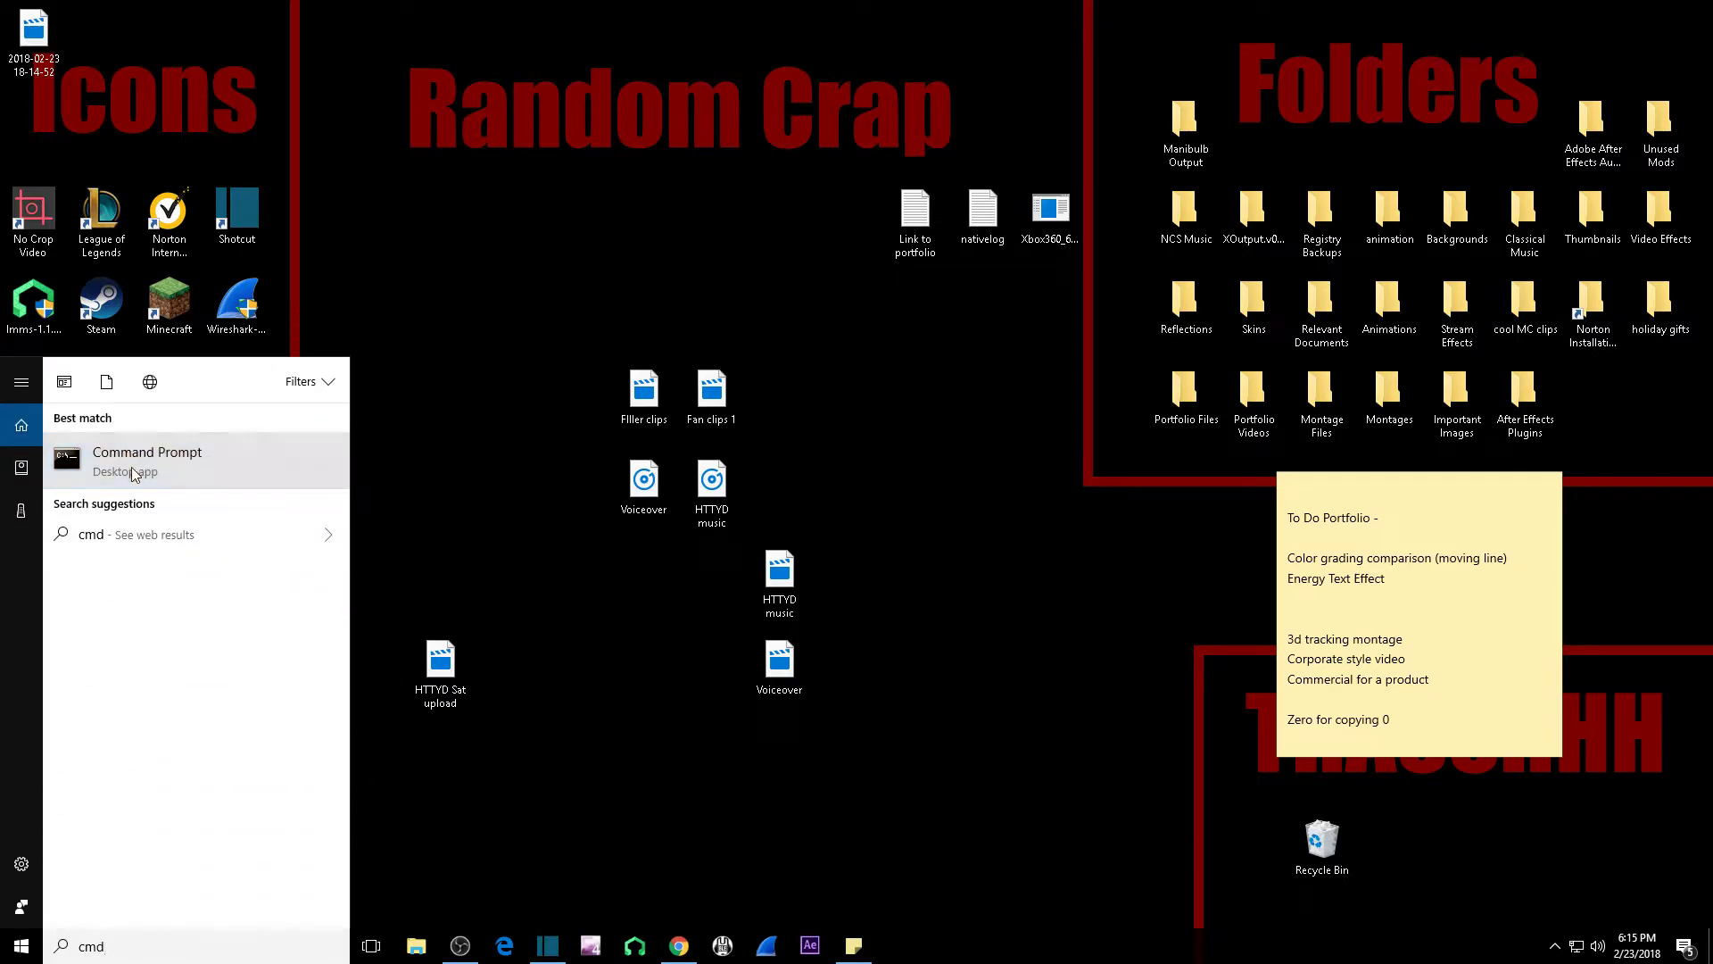
left_click(148, 451)
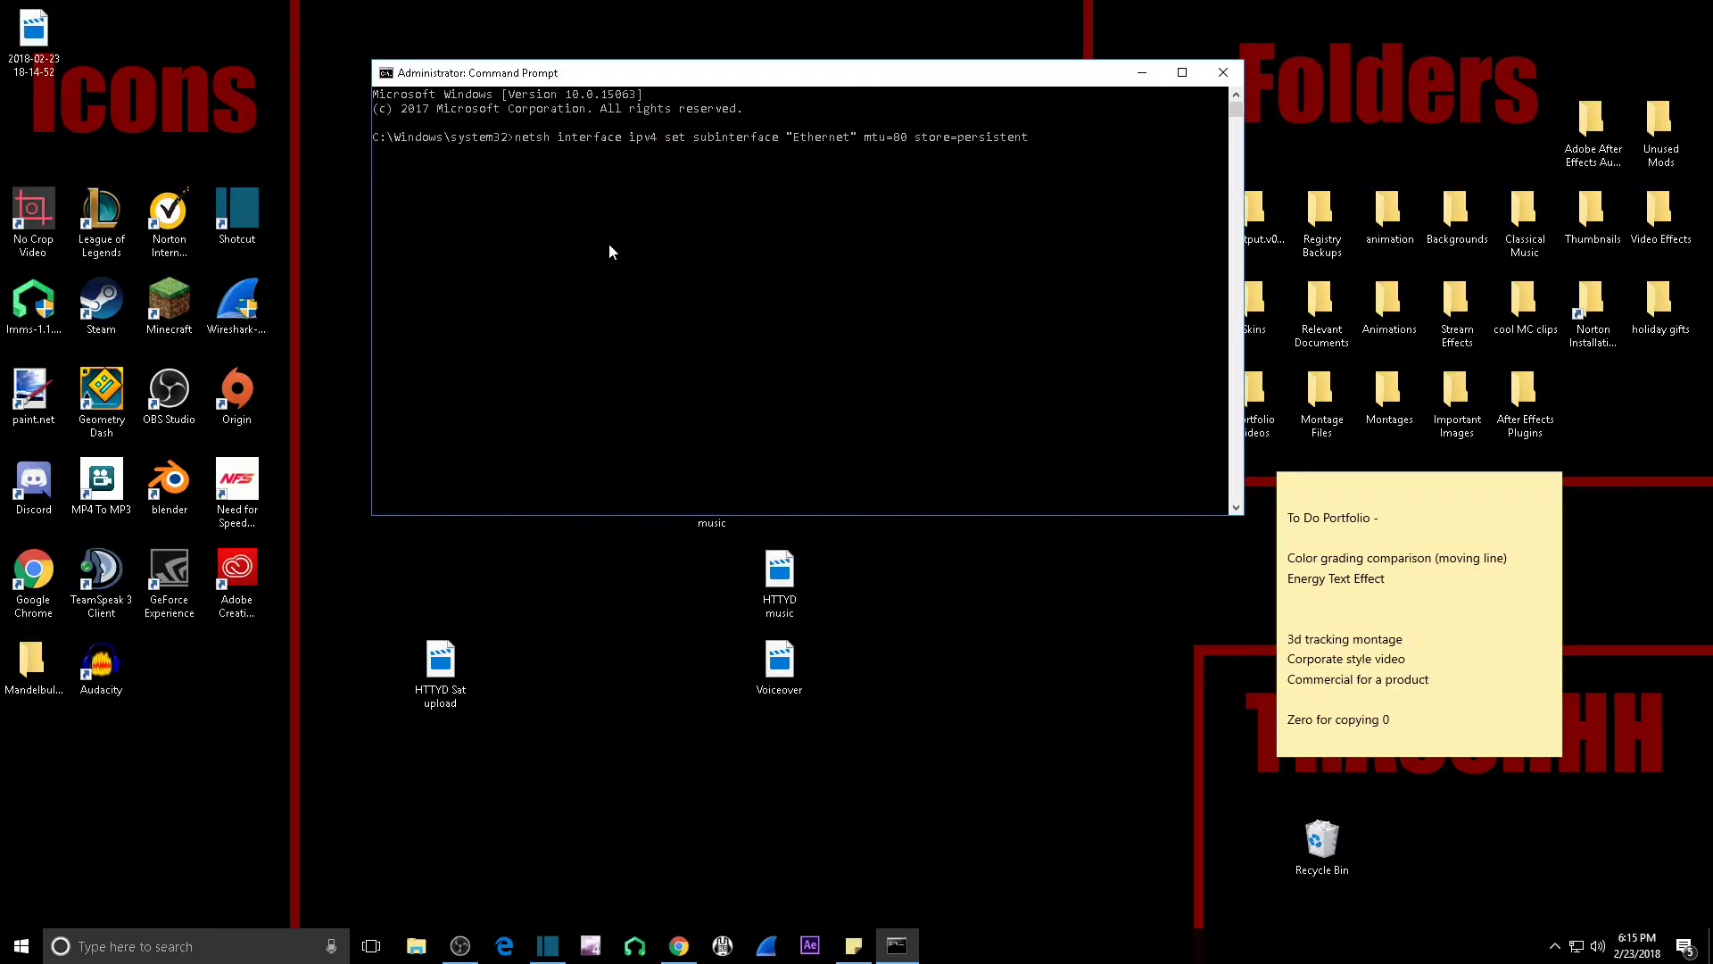
mouse_move(685, 271)
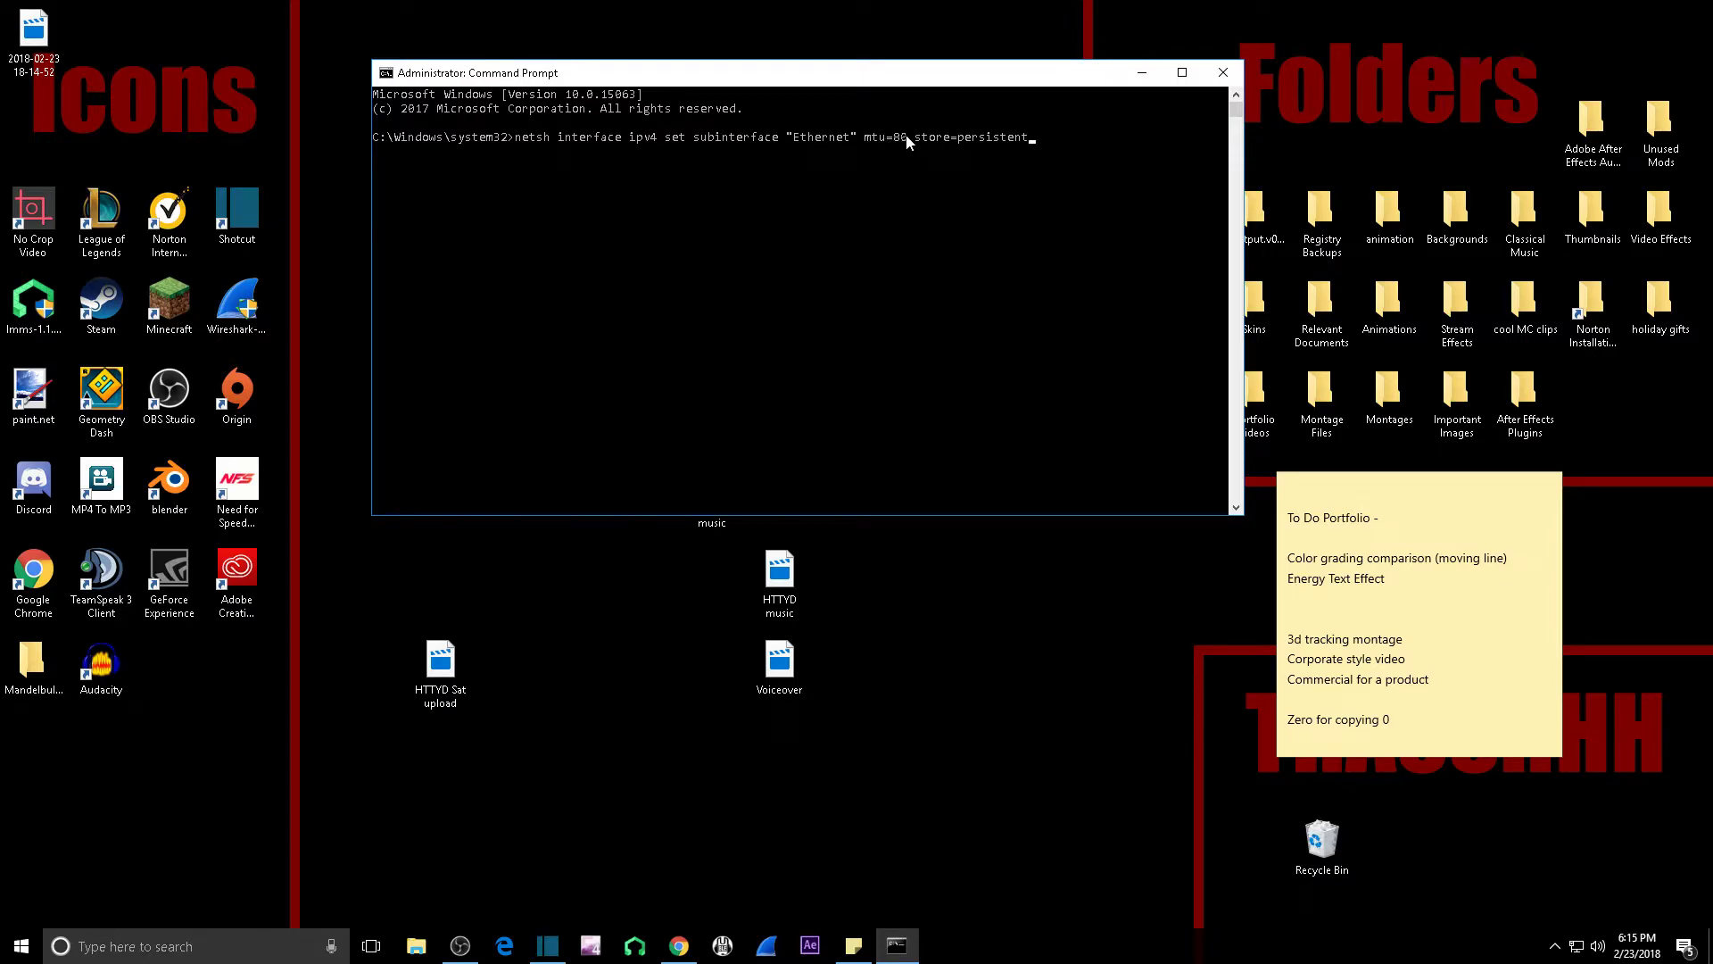
Step: Adjust the netsh command's mtu value to 80 for the Ethernet subinterface with store=persistent
key("Backspace")
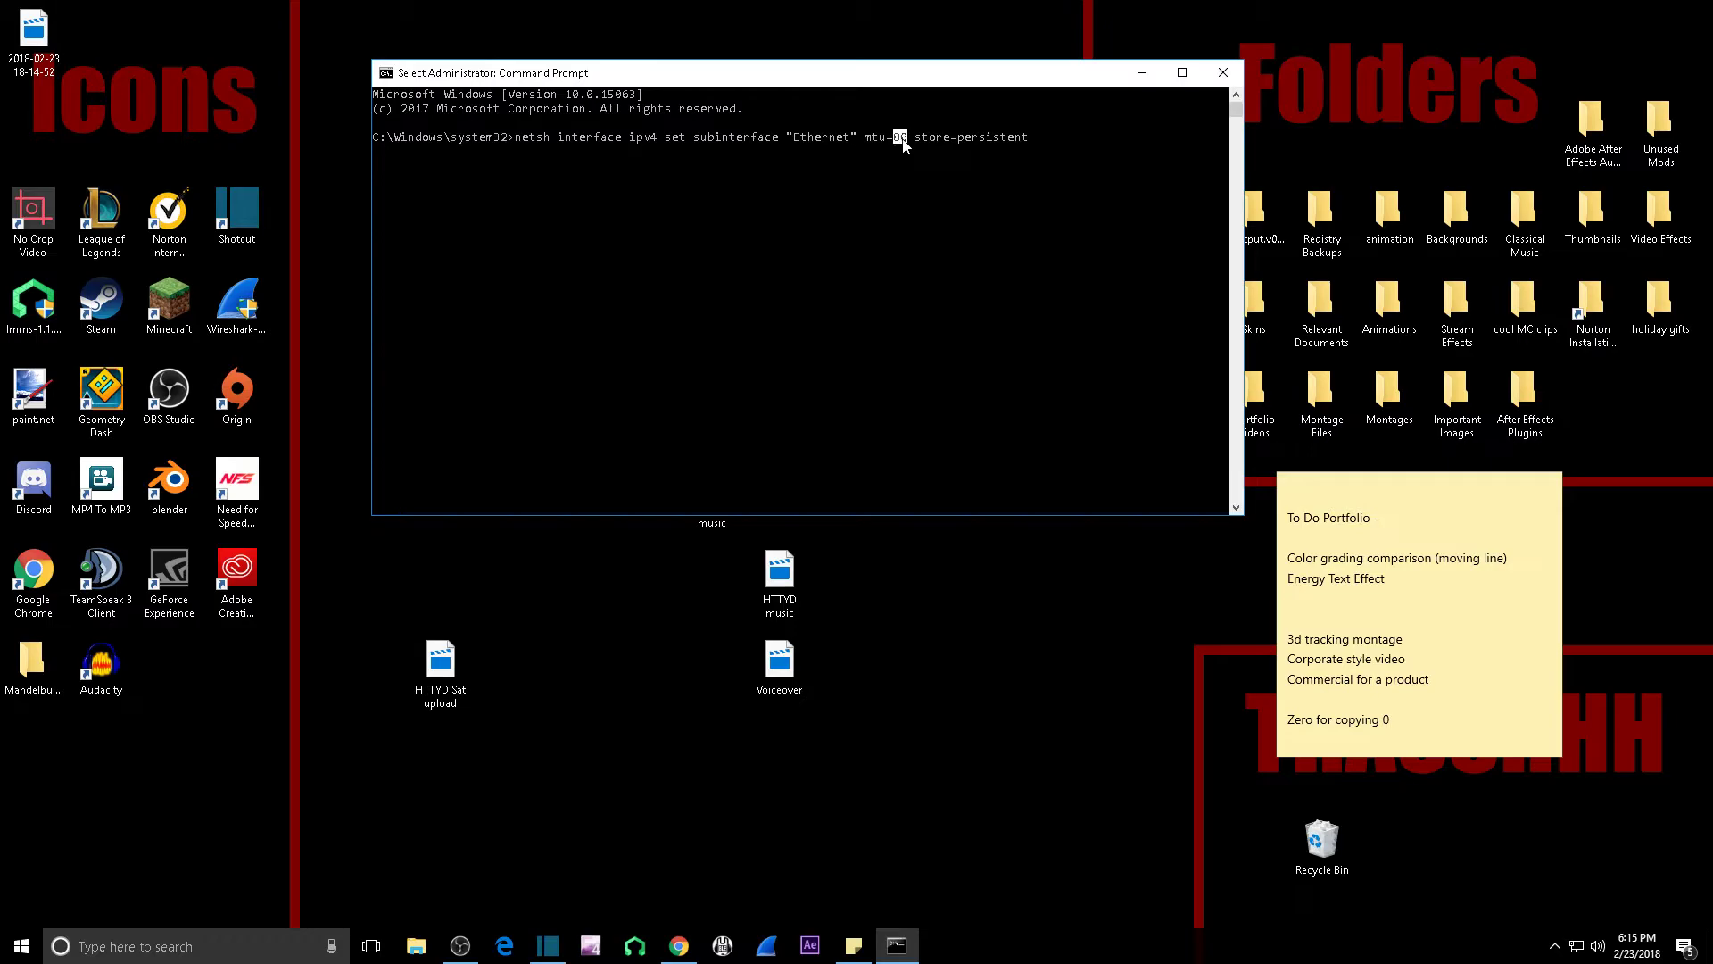
type("0")
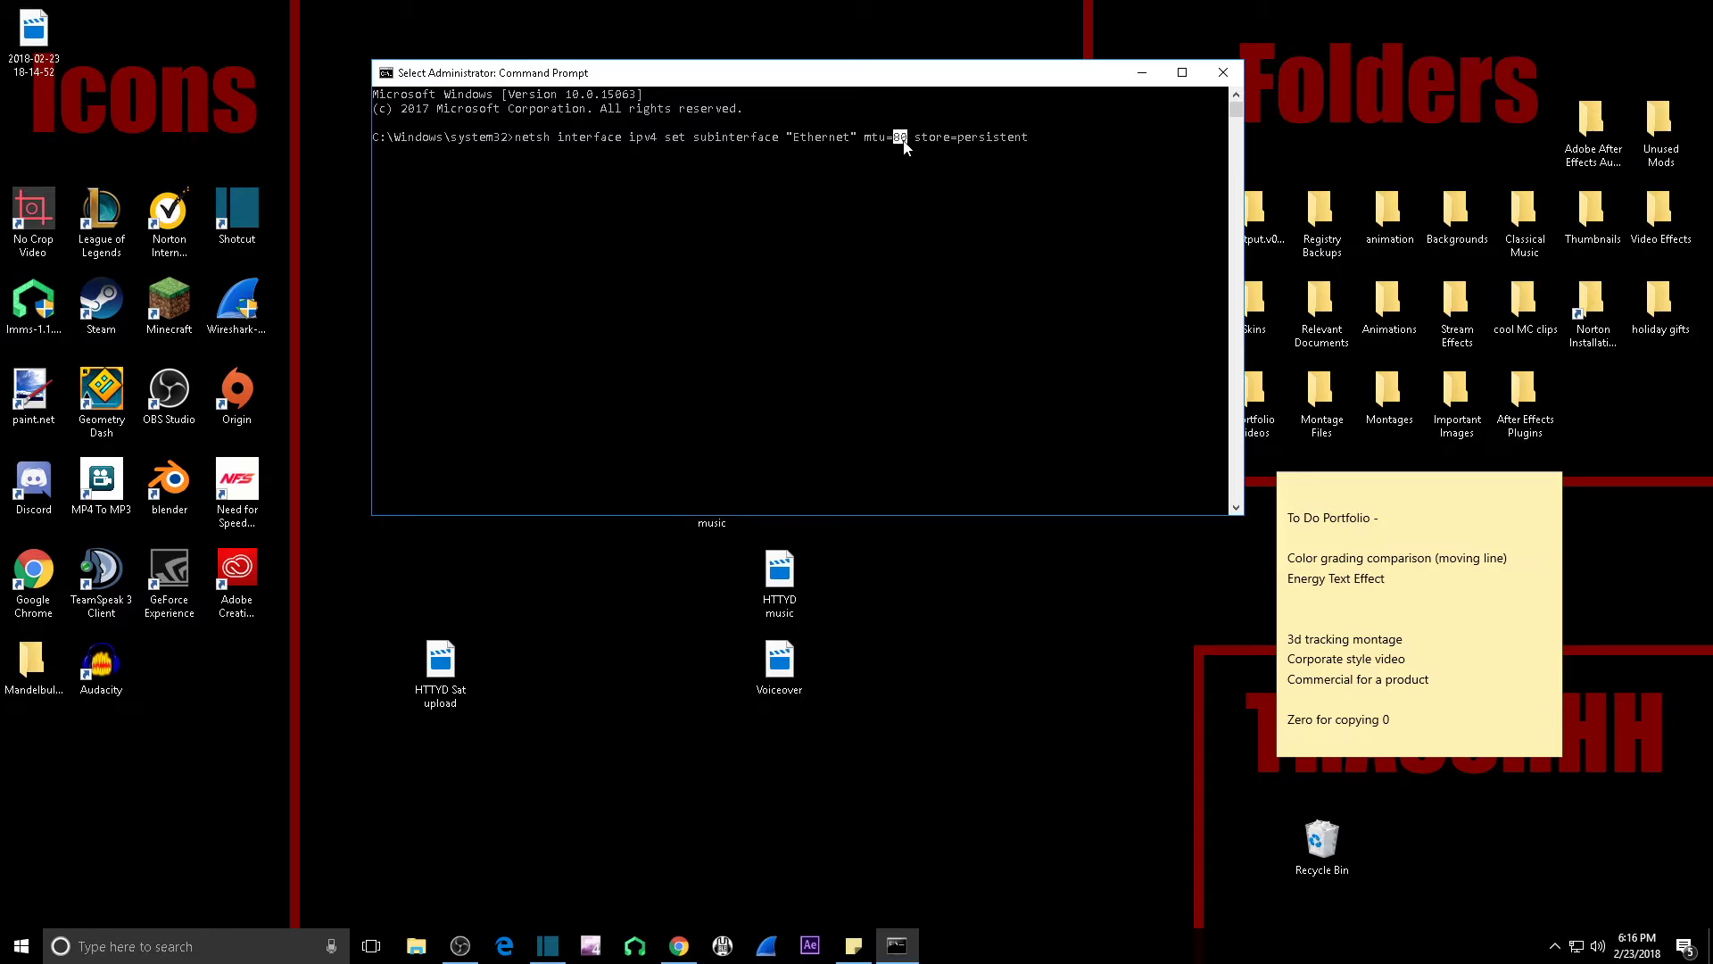
mouse_move(898, 198)
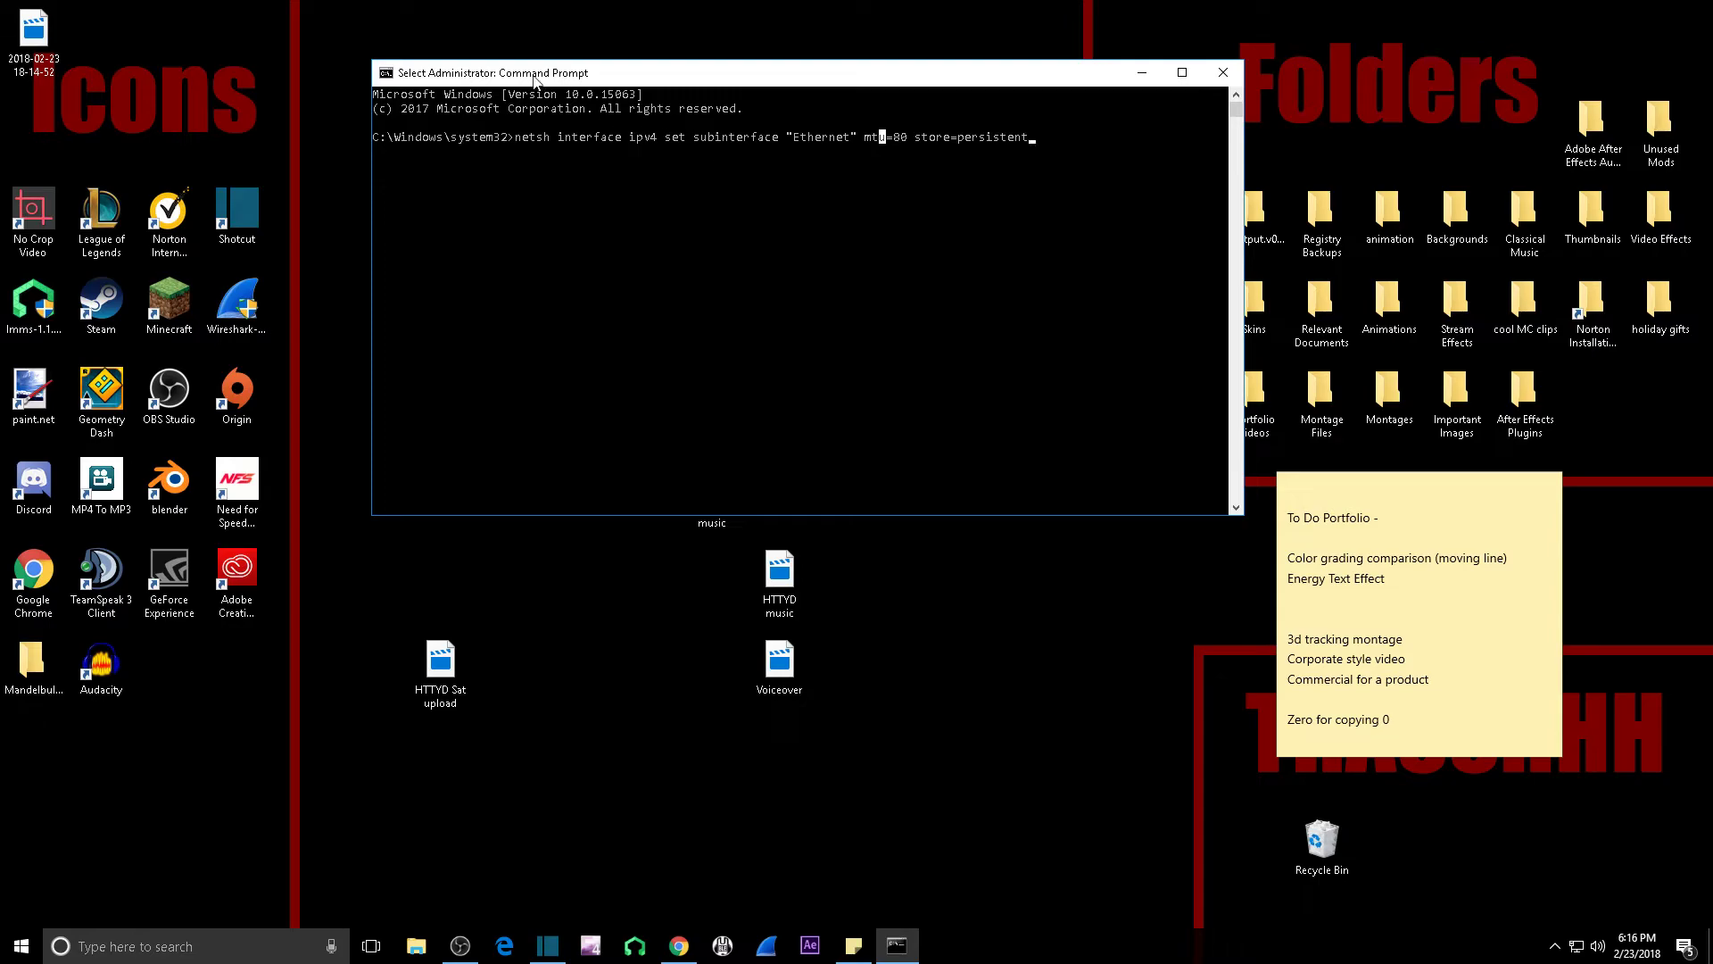
mouse_move(845, 192)
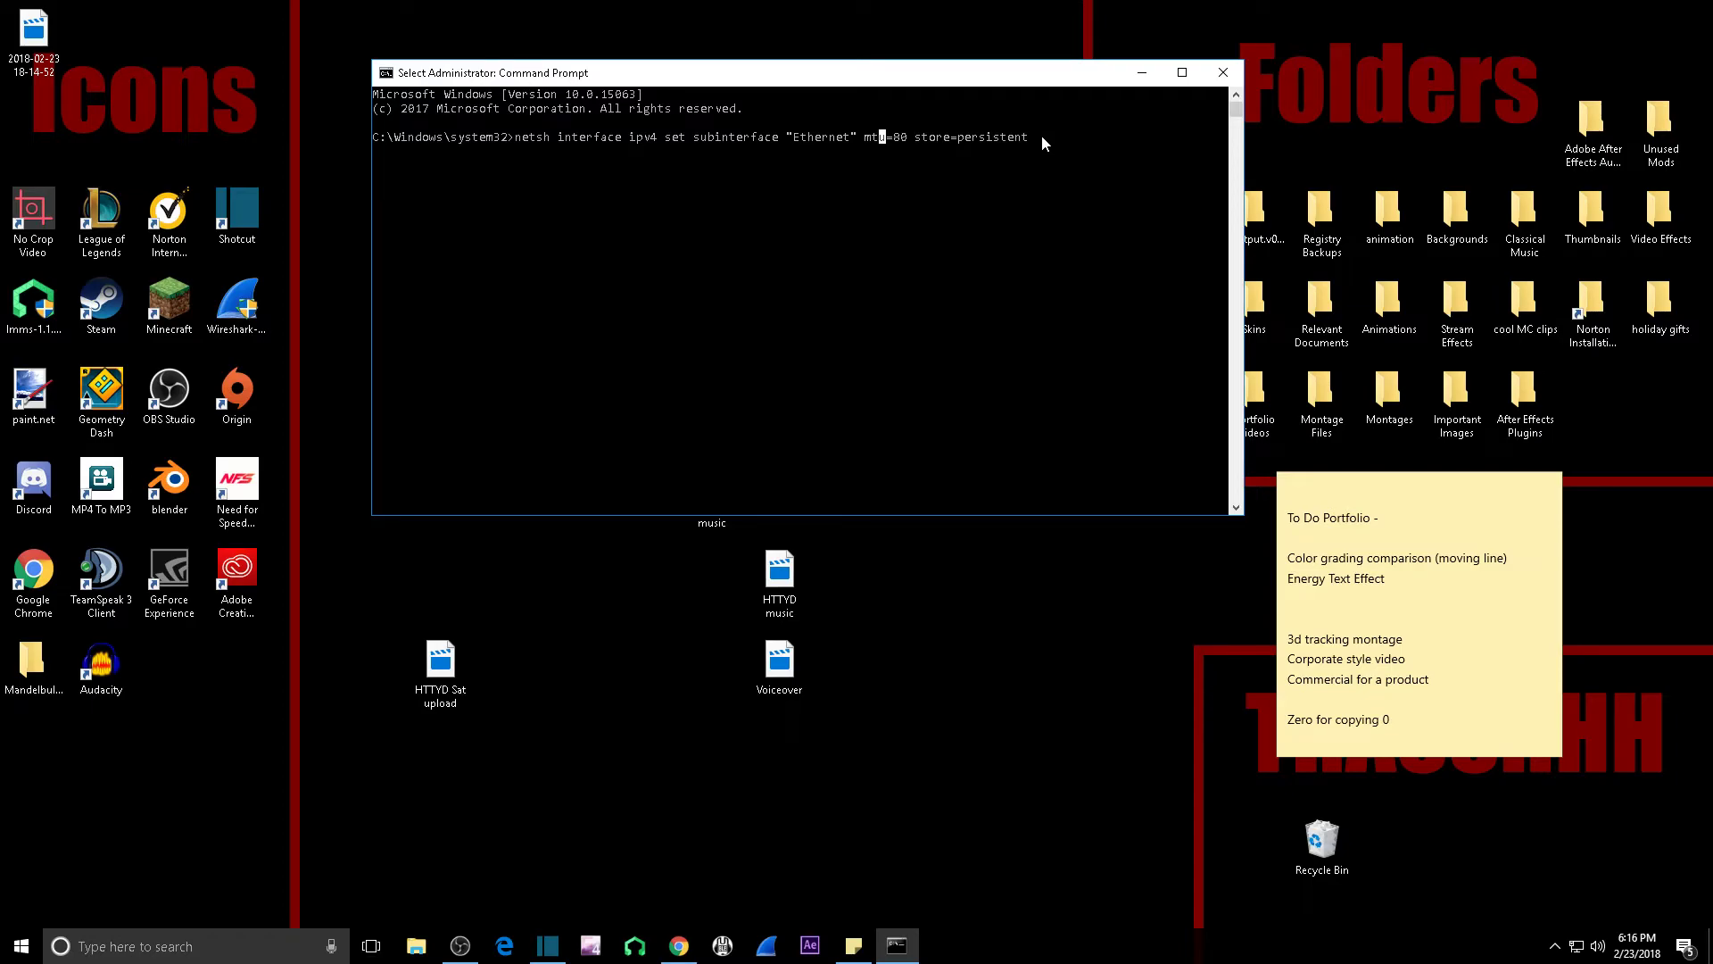
mouse_move(948, 176)
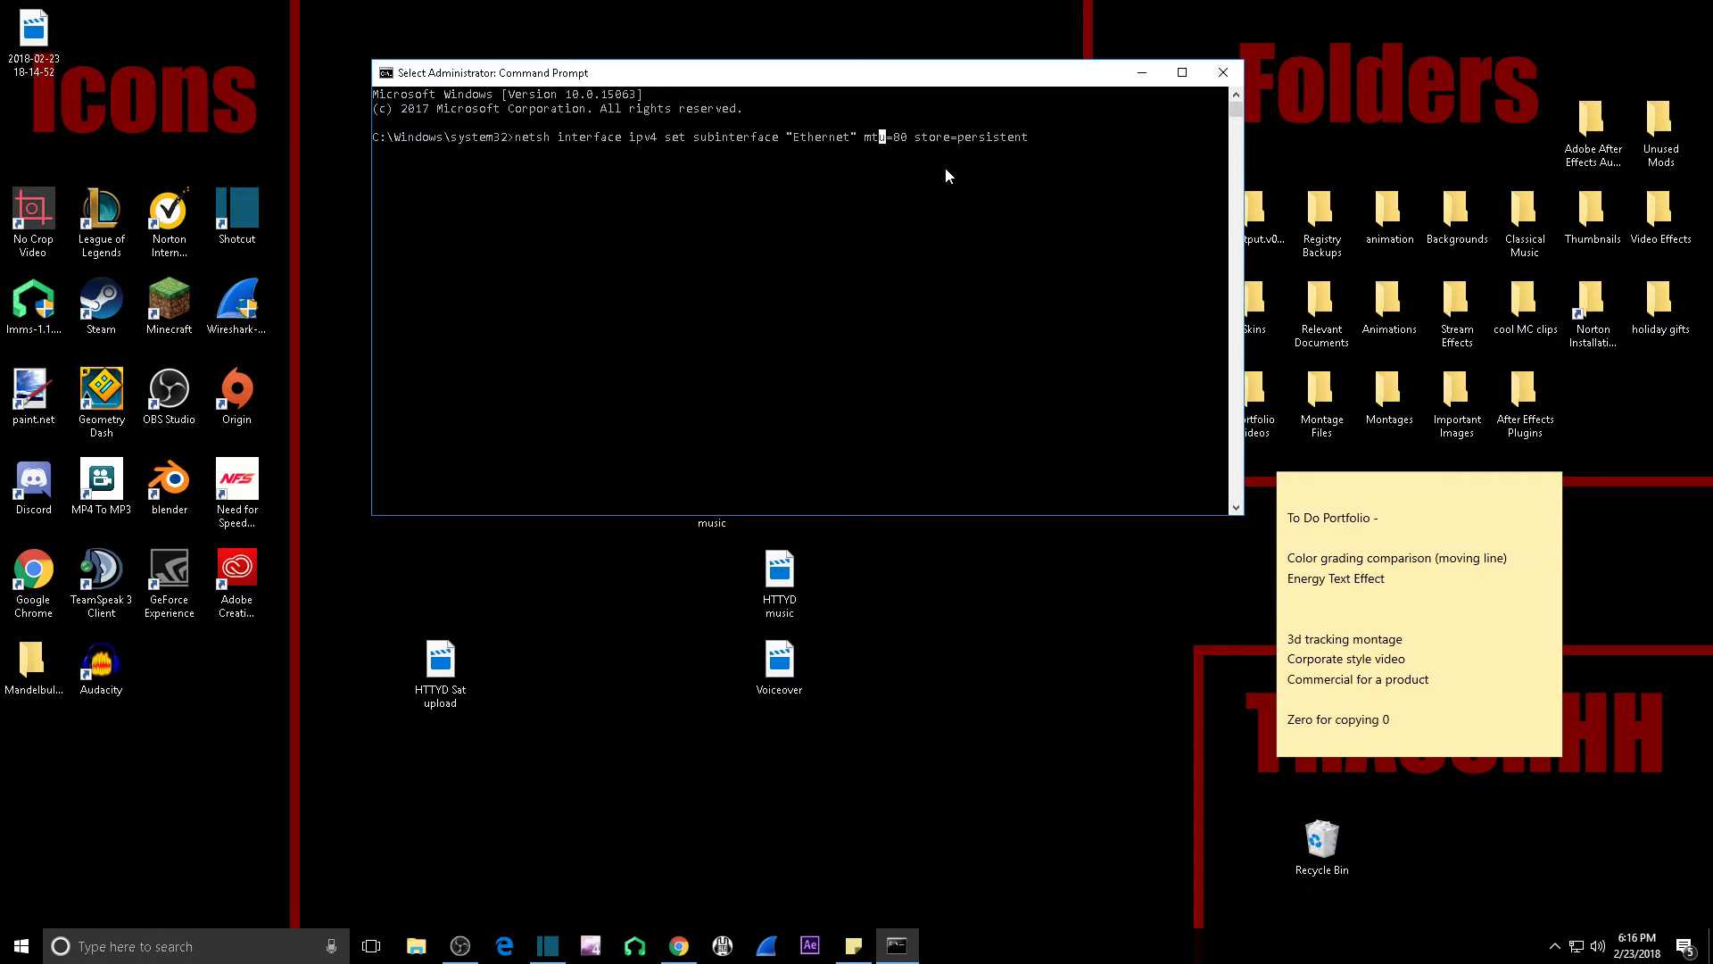
mouse_move(894, 150)
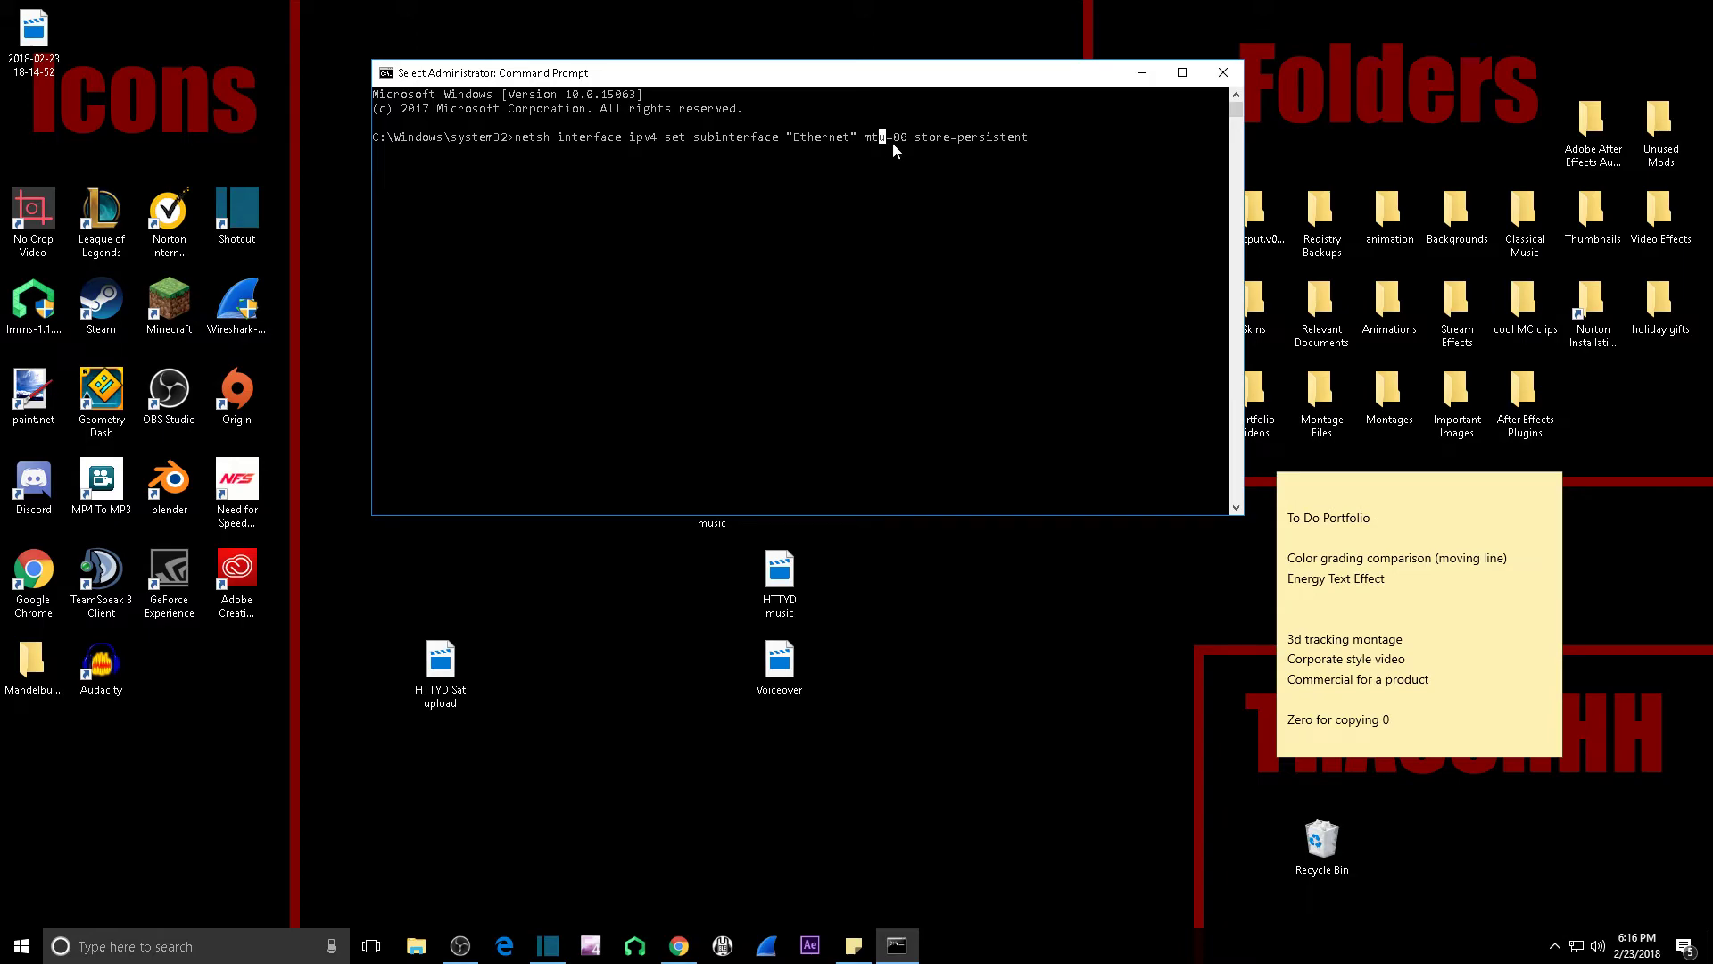
mouse_move(897, 148)
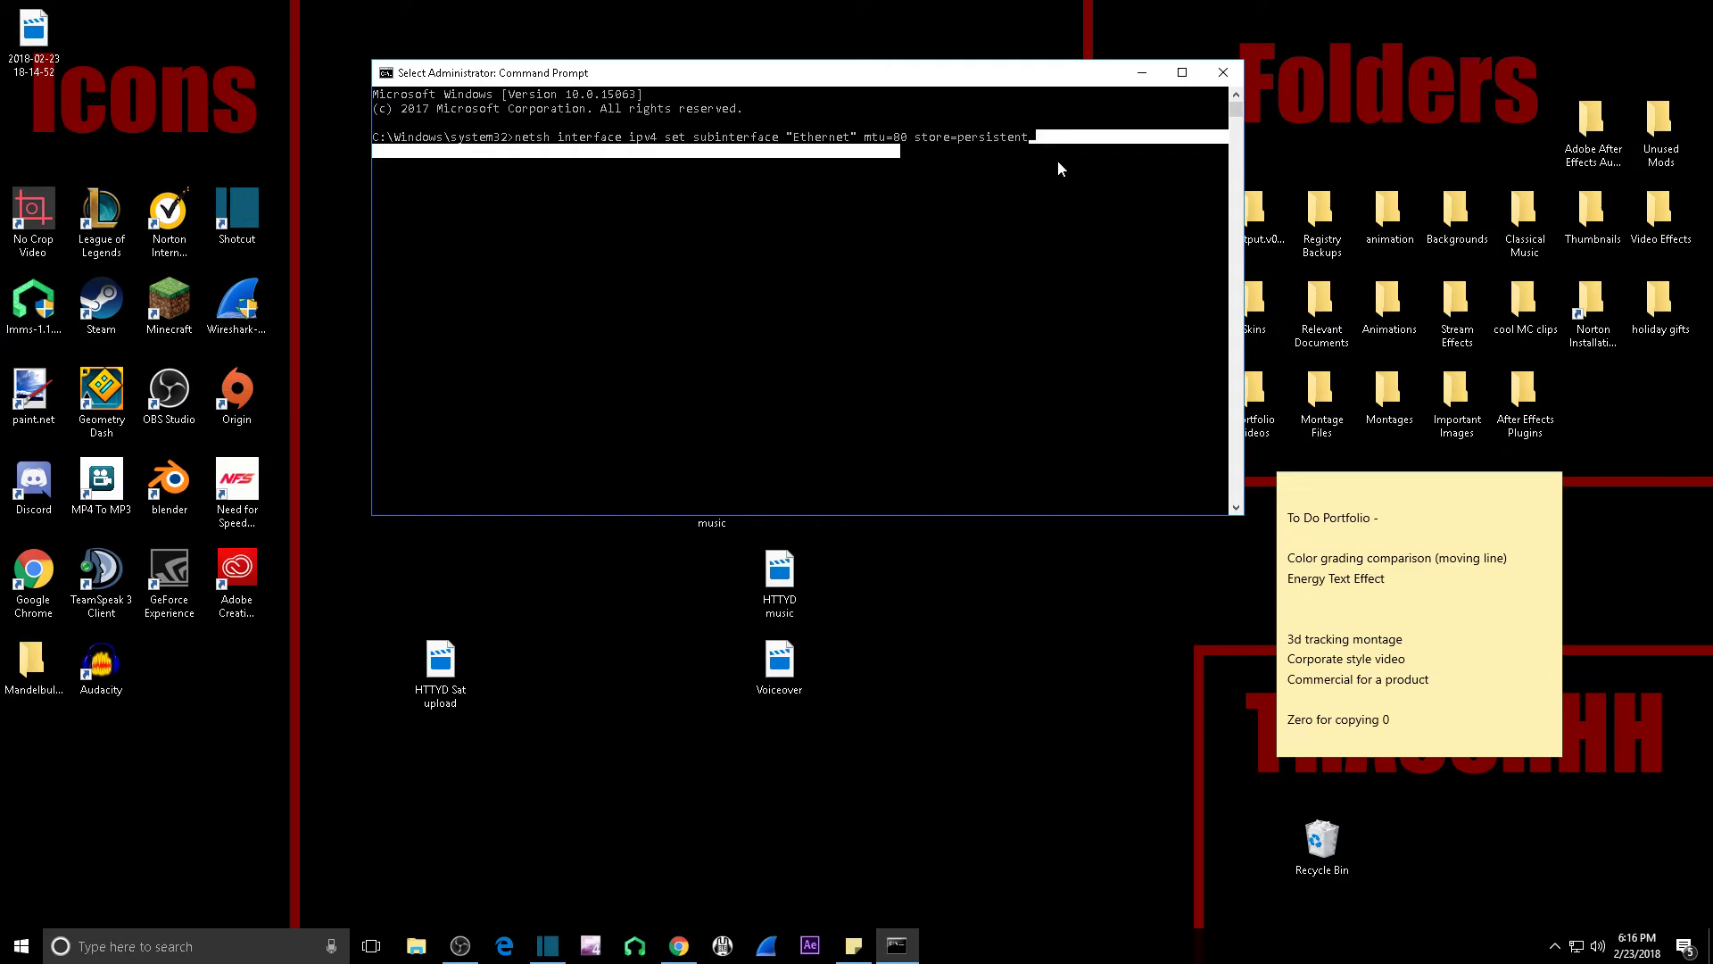
mouse_move(1043, 150)
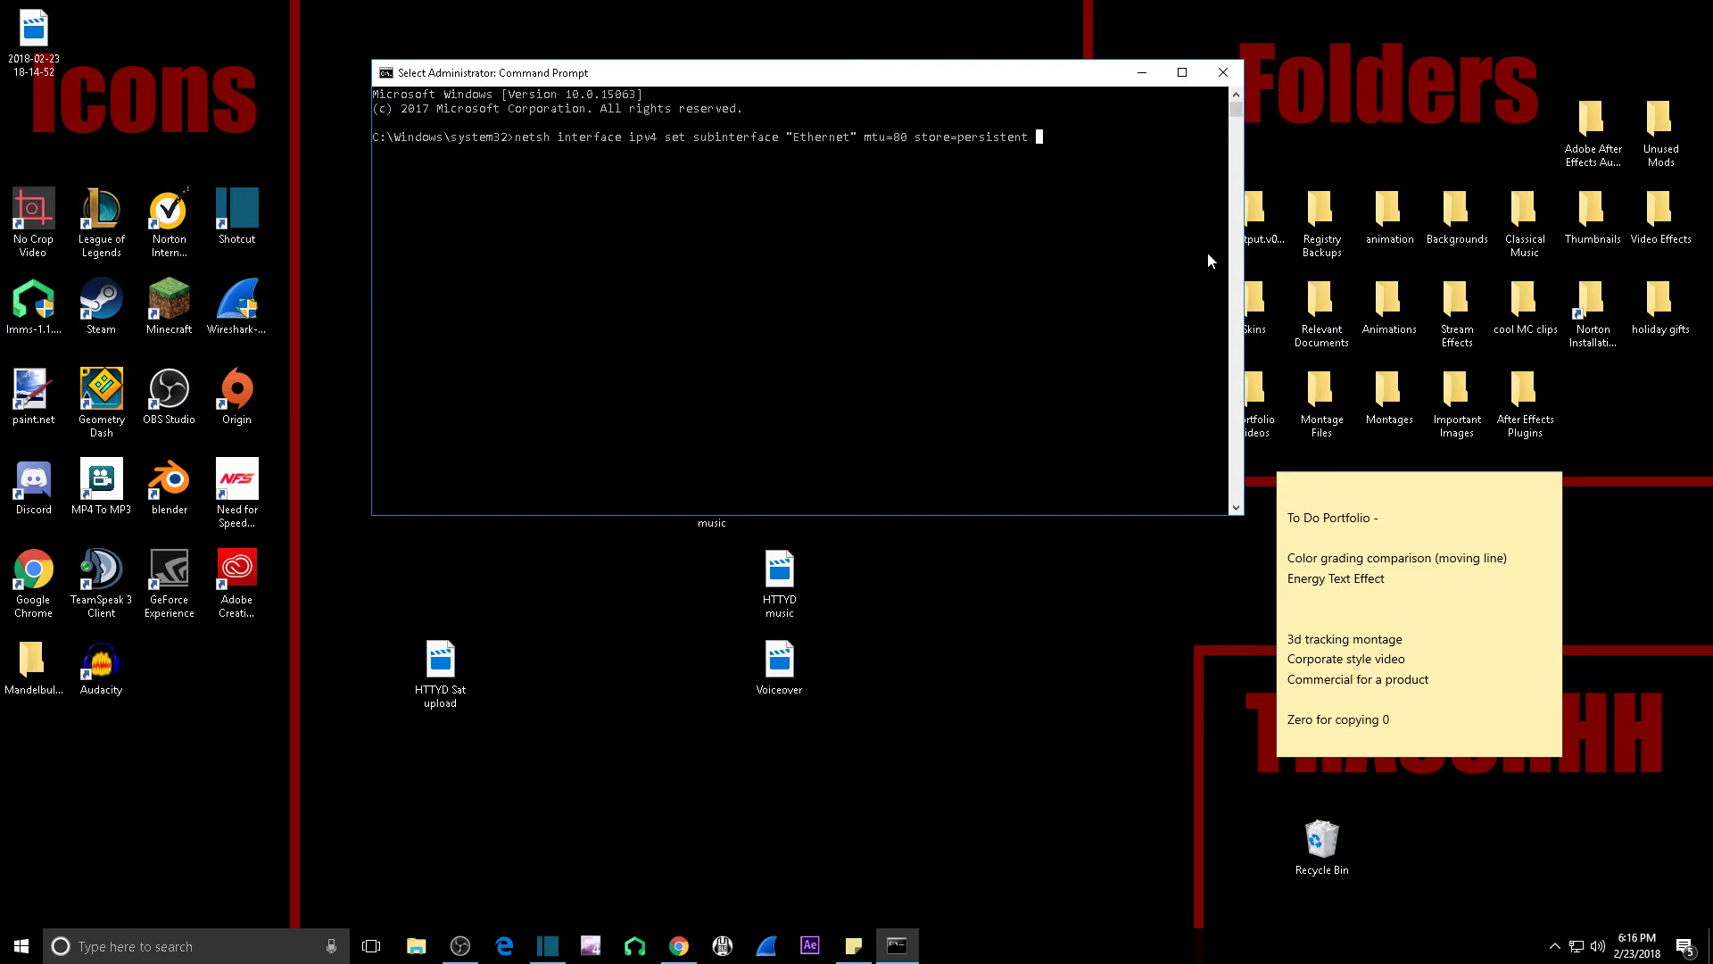
mouse_move(1196, 255)
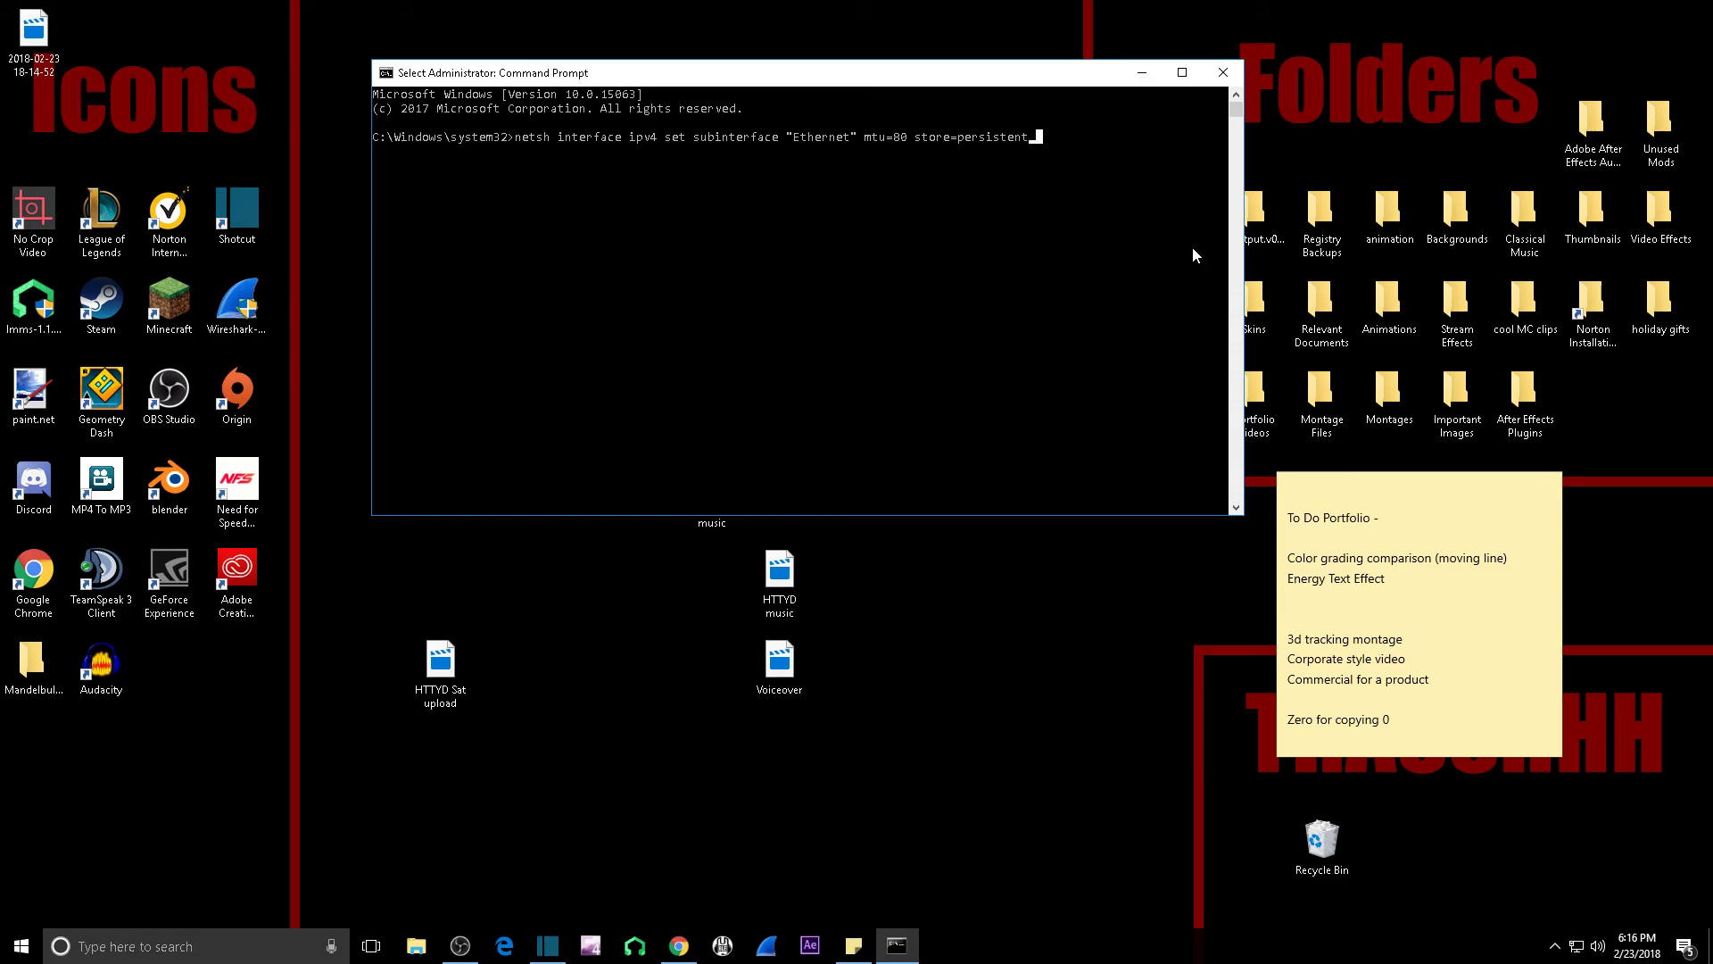
mouse_move(1035, 154)
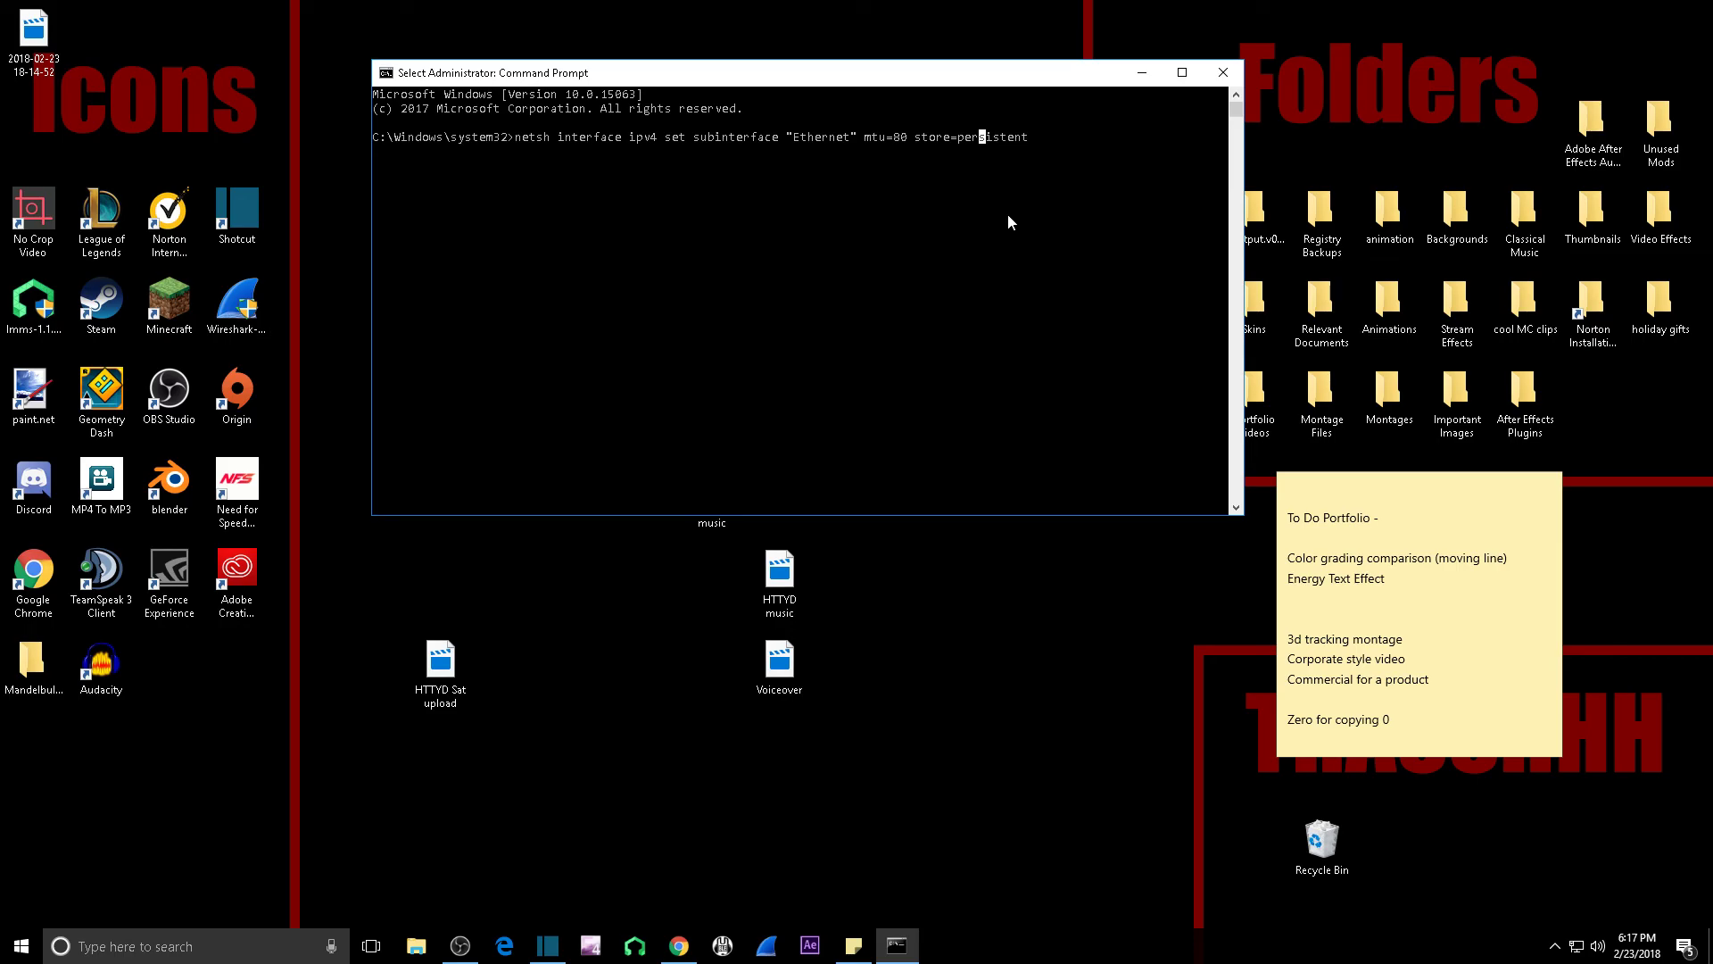
mouse_move(1056, 160)
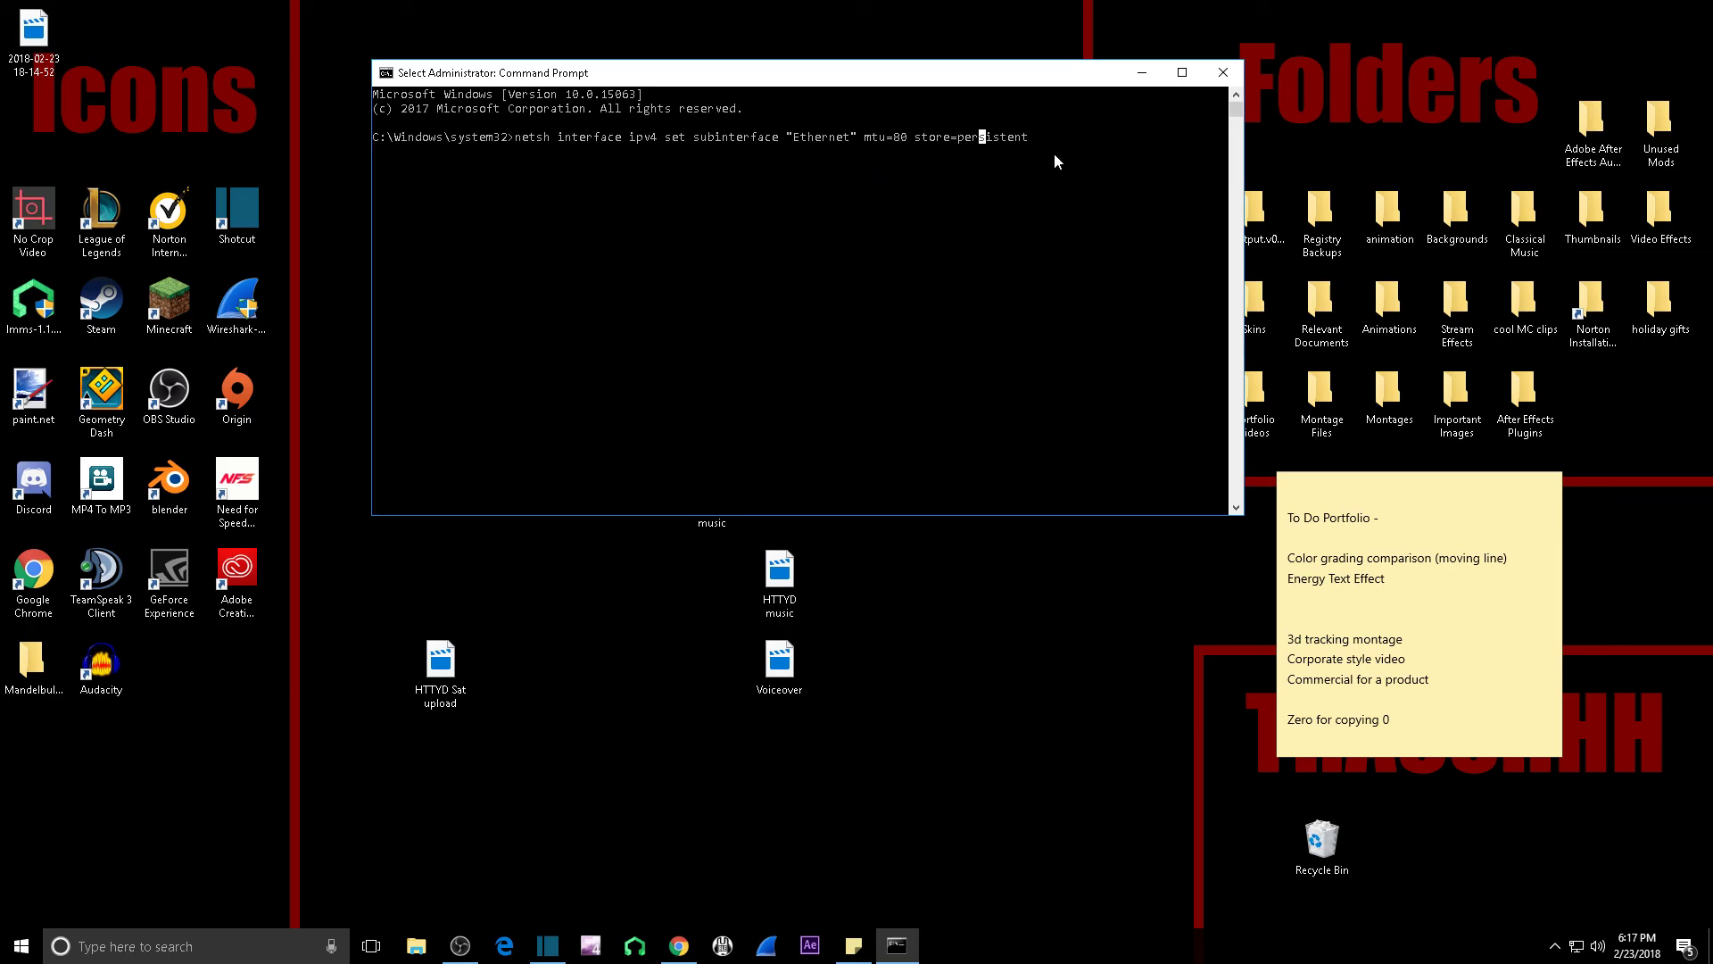